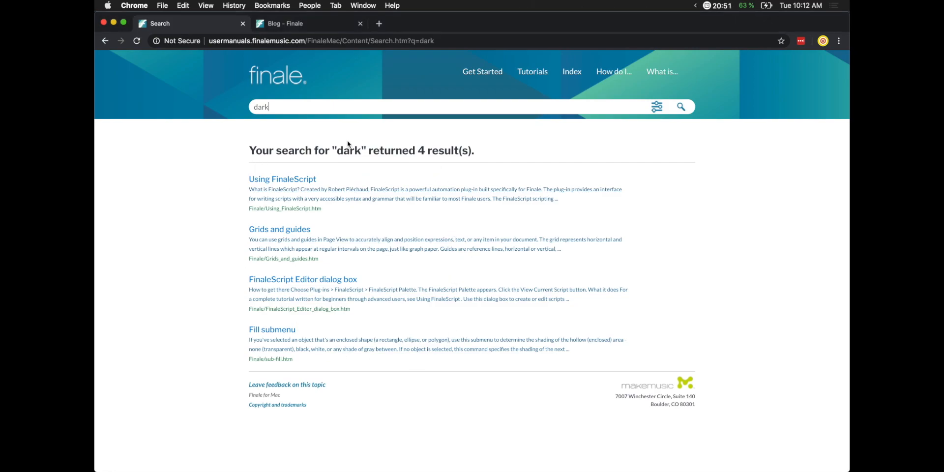
Switch Chrome from the manual's 'dark' search results to the 'Blog - Finale' tab.
{"action": "left_click", "coordinate": [298, 23]}
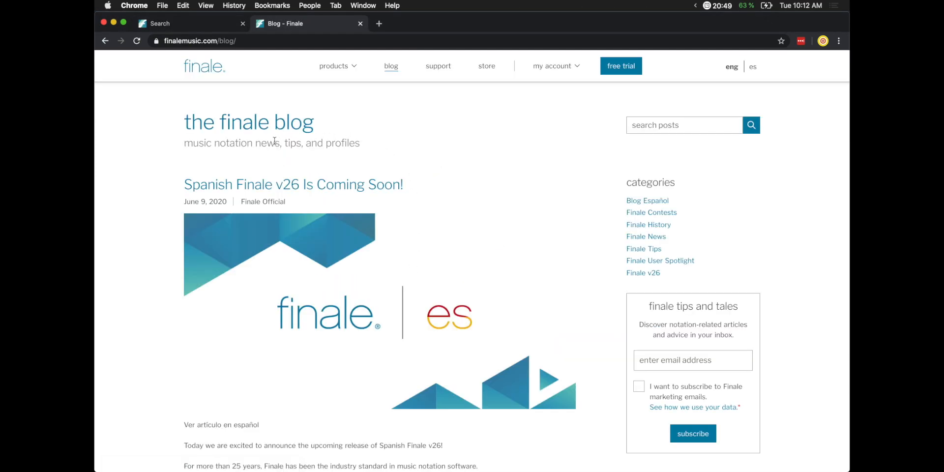
{"action": "mouse_move", "coordinate": [434, 153]}
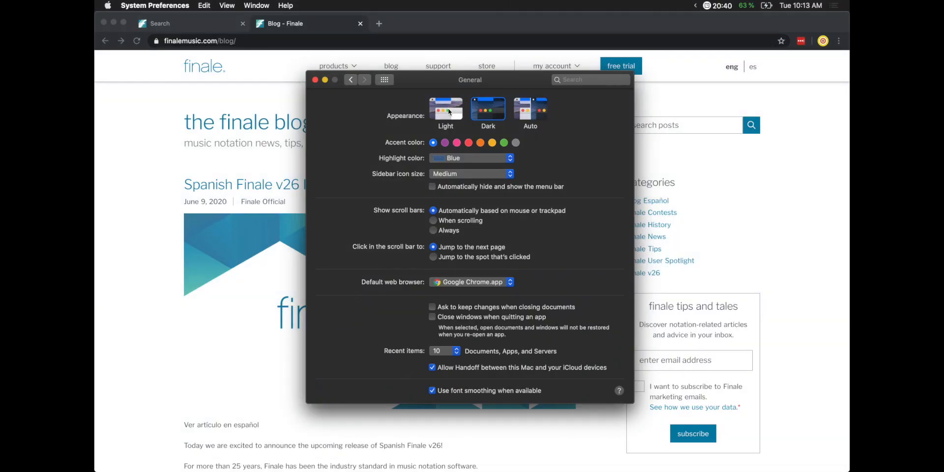
Choose the Dark appearance option in System Preferences General settings.
{"action": "left_click", "coordinate": [445, 107]}
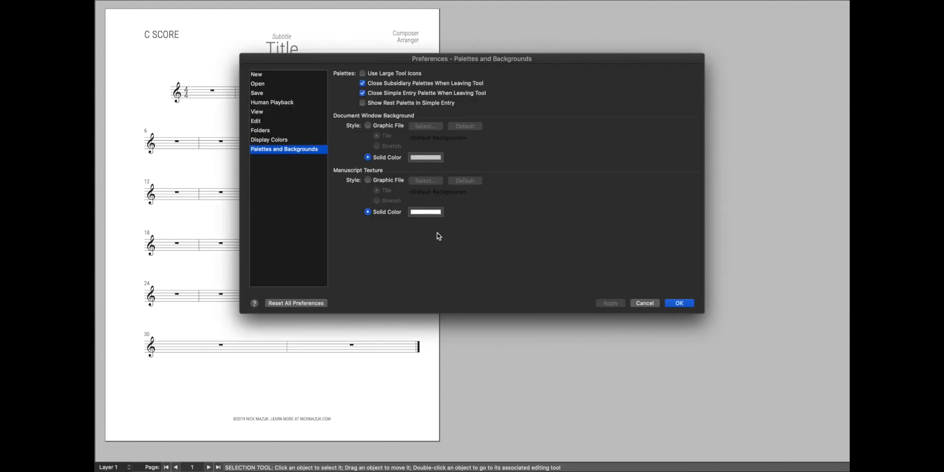
{"action": "mouse_move", "coordinate": [646, 304]}
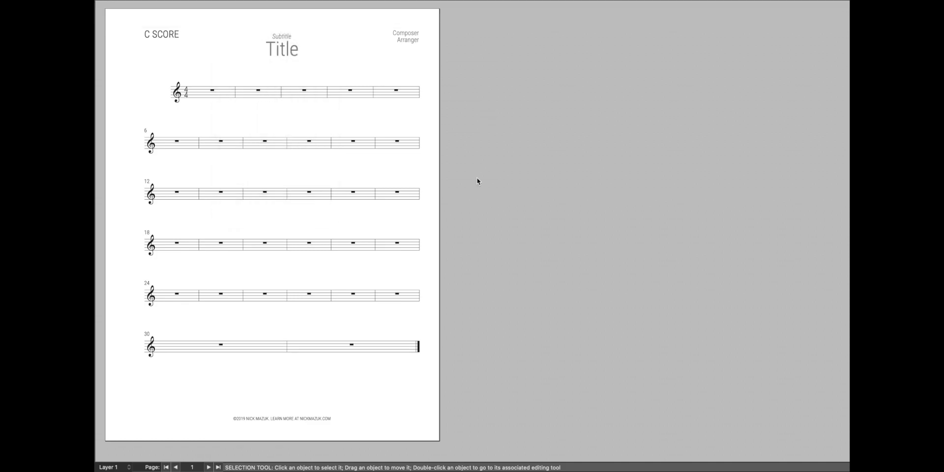
{"action": "mouse_move", "coordinate": [501, 354]}
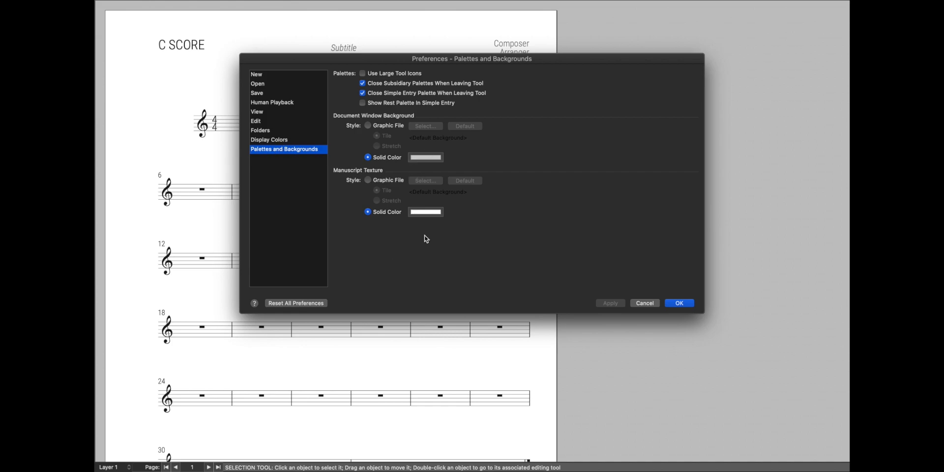
{"action": "mouse_move", "coordinate": [411, 142]}
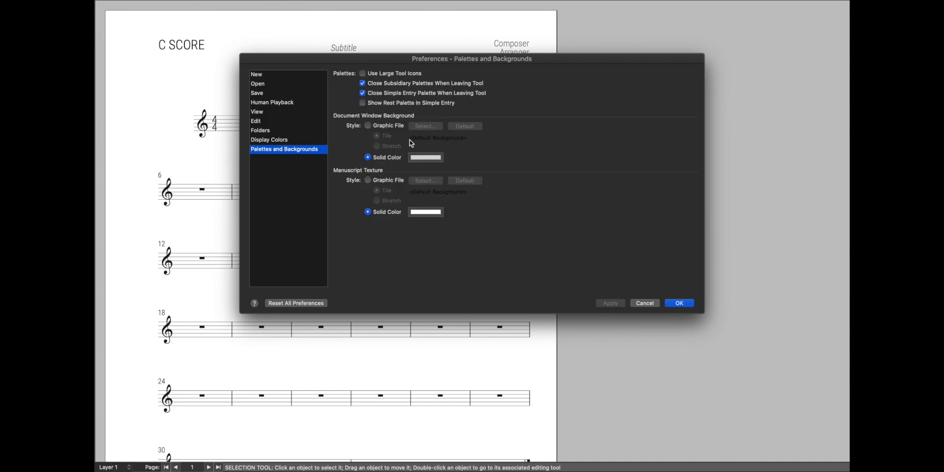
View the Display Colors preference page, then cancel Preferences without changes.
{"action": "left_click", "coordinate": [269, 139]}
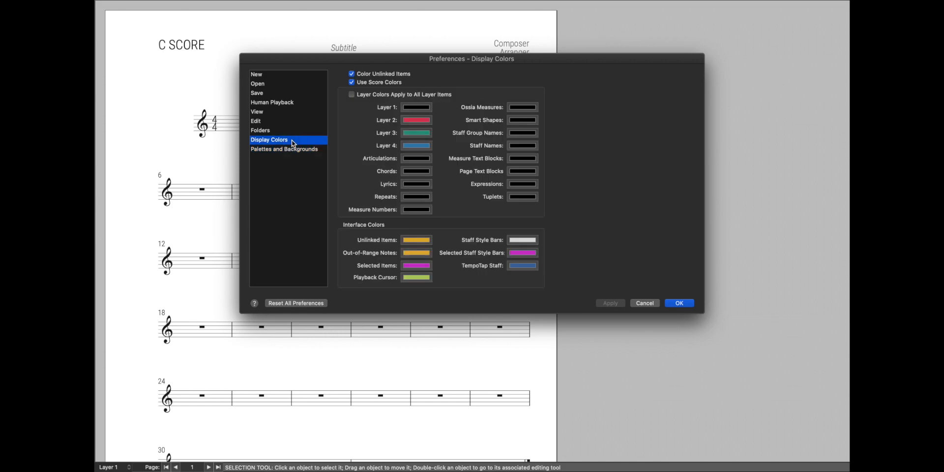
{"action": "mouse_move", "coordinate": [649, 310]}
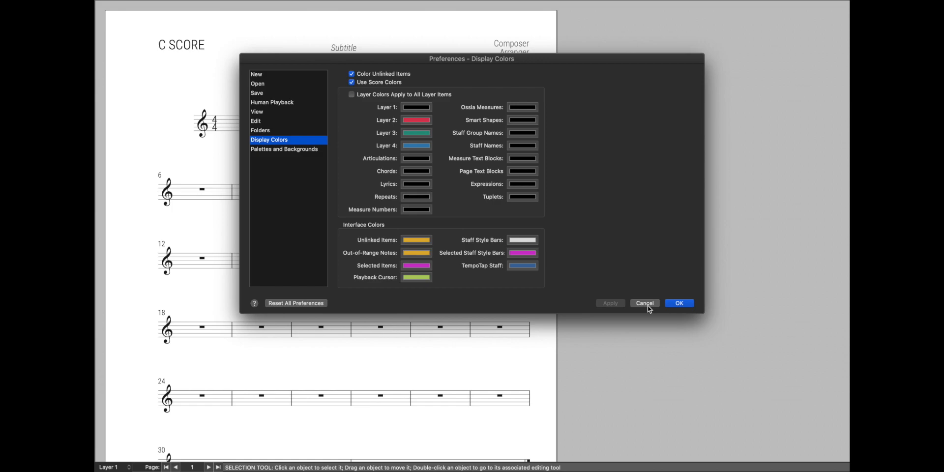
{"action": "left_click", "coordinate": [644, 302]}
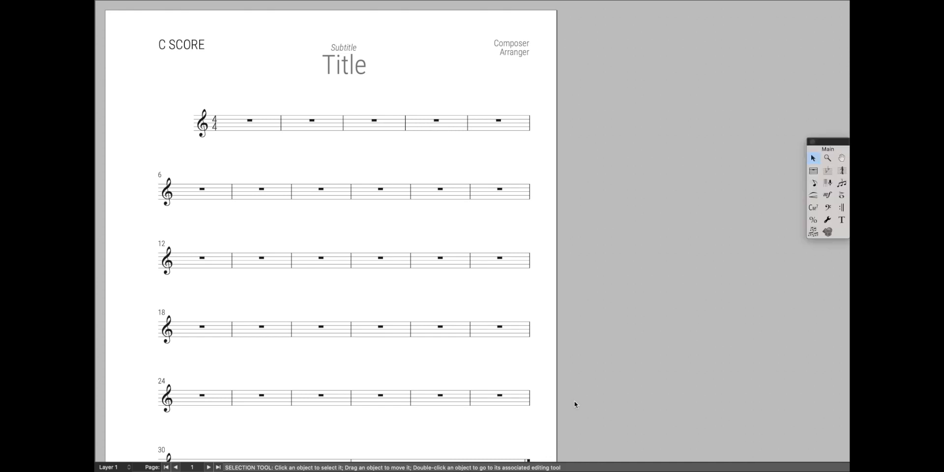
Move the tools window aside, view File Info, and open Window > Playback Controls.
{"action": "left_click_drag", "start_coordinate": [828, 149], "coordinate": [683, 137]}
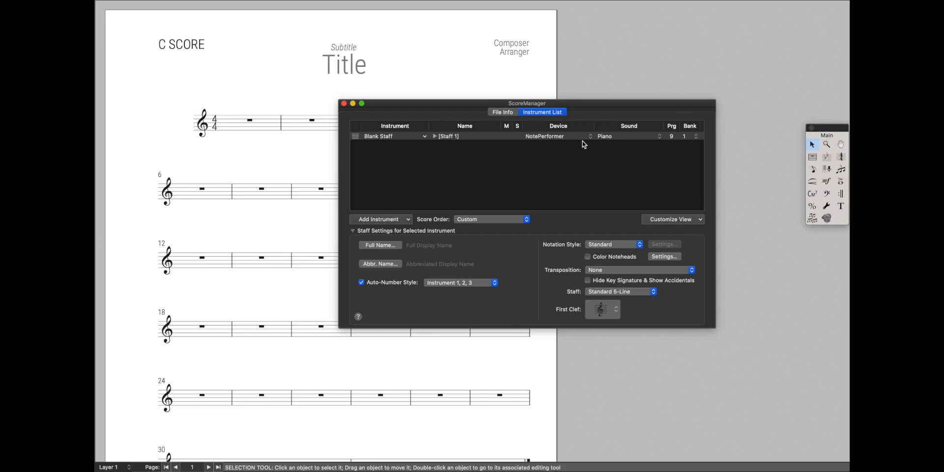
{"action": "left_click", "coordinate": [502, 112]}
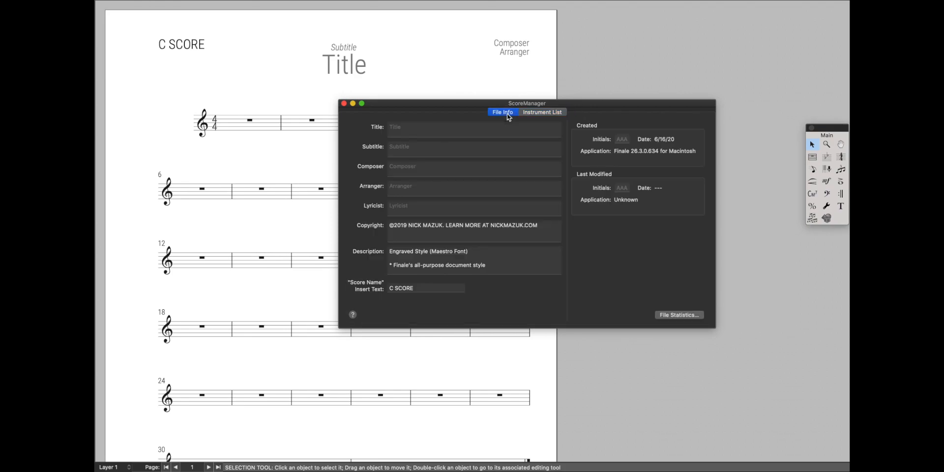
{"action": "mouse_move", "coordinate": [420, 118]}
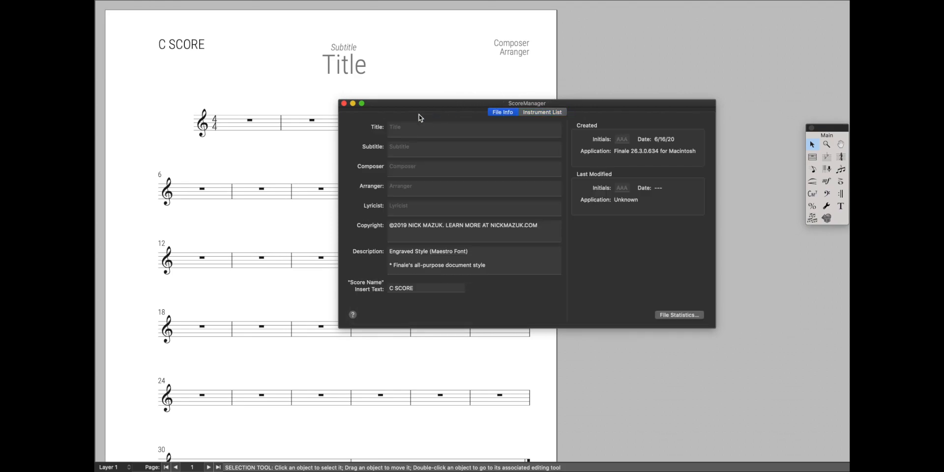
{"action": "left_click", "coordinate": [408, 6]}
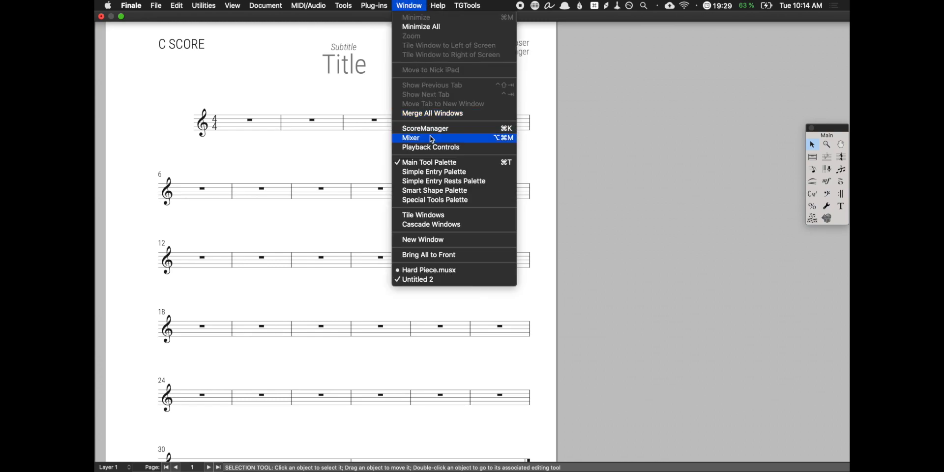
{"action": "left_click", "coordinate": [428, 147]}
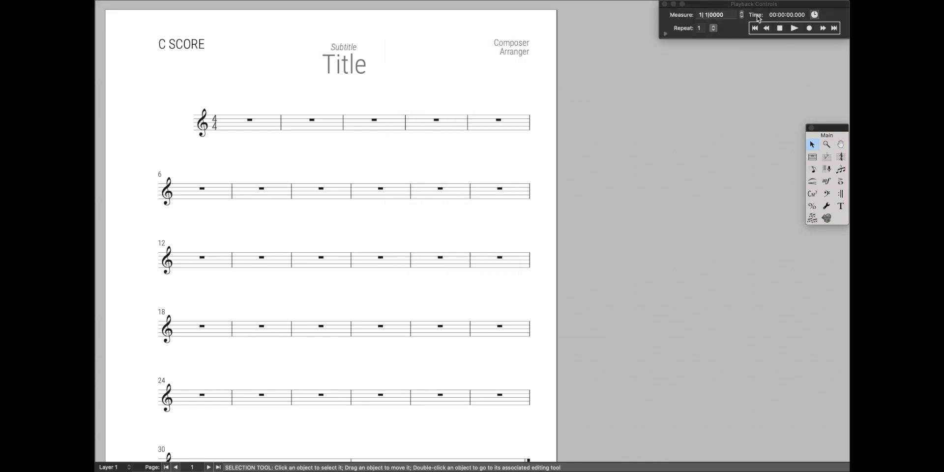
{"action": "left_click", "coordinate": [826, 181]}
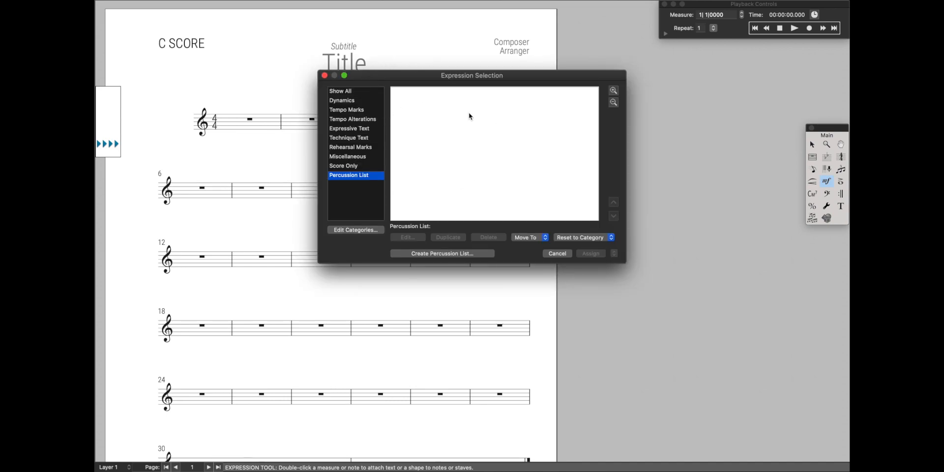
{"action": "mouse_move", "coordinate": [474, 118]}
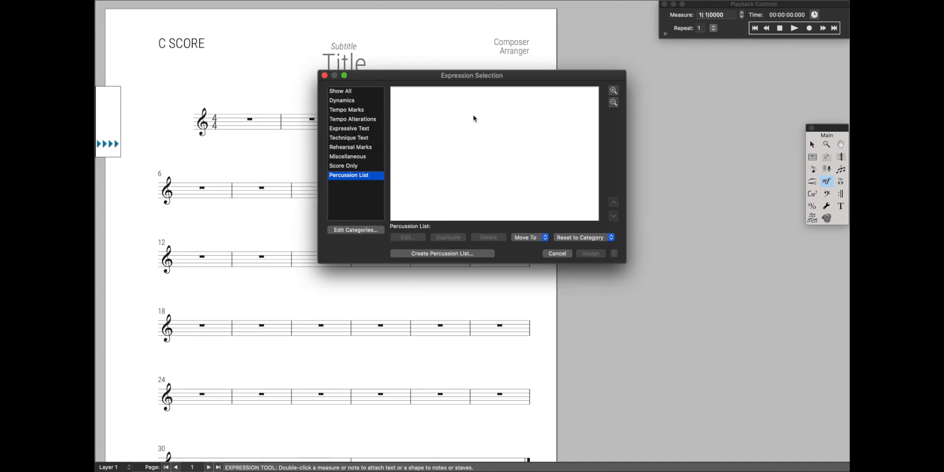
Review the Tempo Marks (Allegro) and Technique Text expression category settings.
{"action": "left_click", "coordinate": [347, 110]}
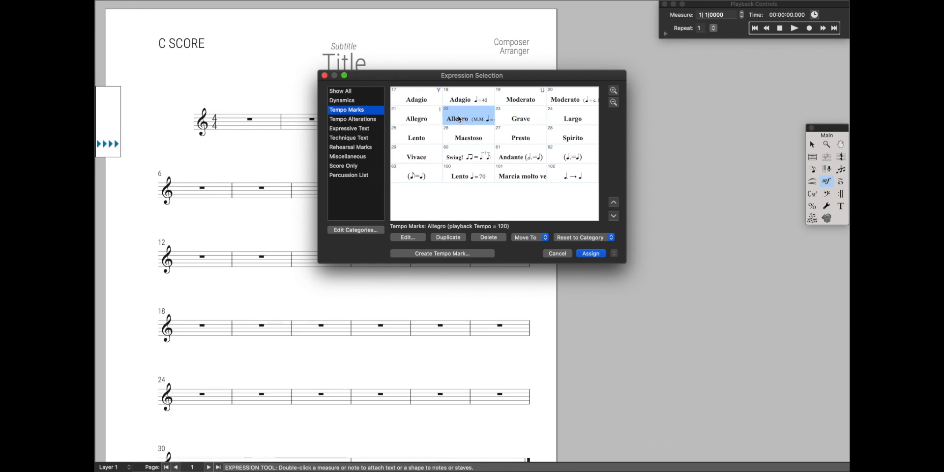
{"action": "left_click", "coordinate": [521, 175]}
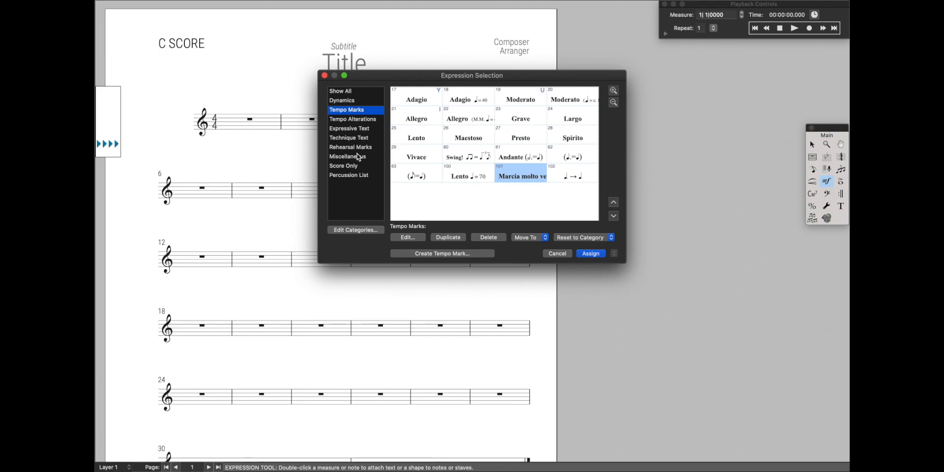
{"action": "mouse_move", "coordinate": [374, 227]}
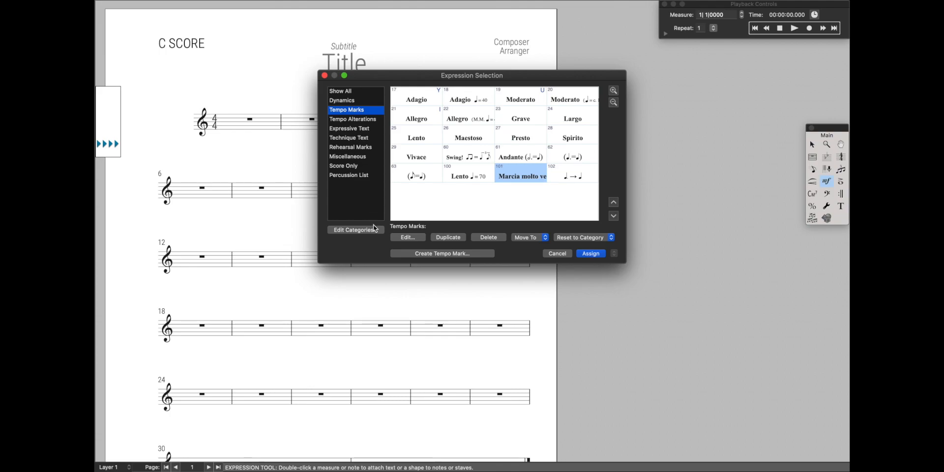
{"action": "left_click", "coordinate": [355, 230]}
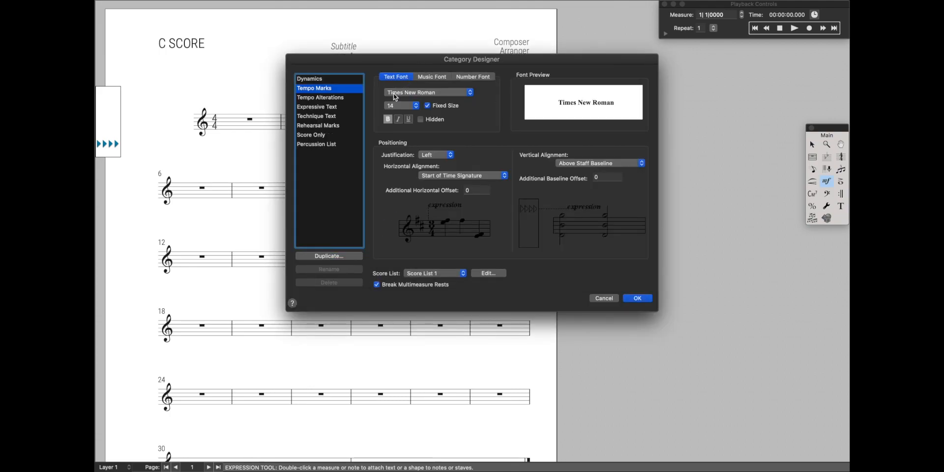
{"action": "left_click", "coordinate": [316, 116]}
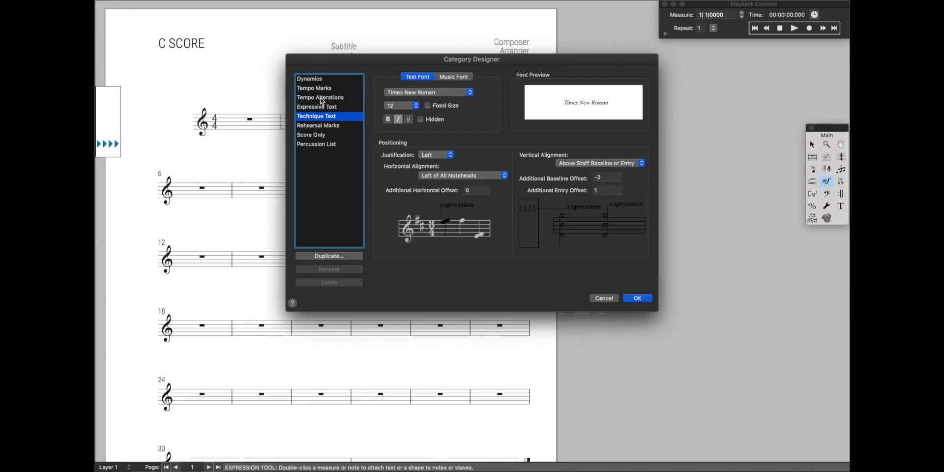
{"action": "left_click", "coordinate": [319, 98]}
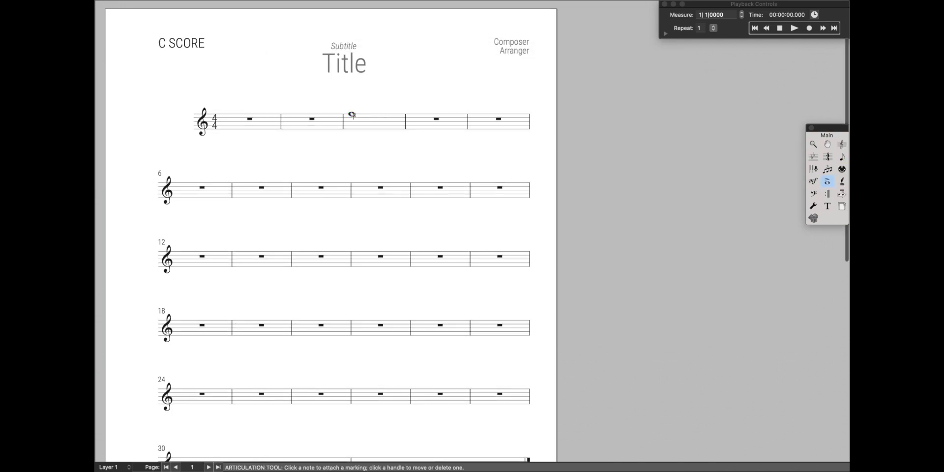
Open Articulation Selection for the note and scroll through the articulation library.
{"action": "left_click", "coordinate": [351, 113]}
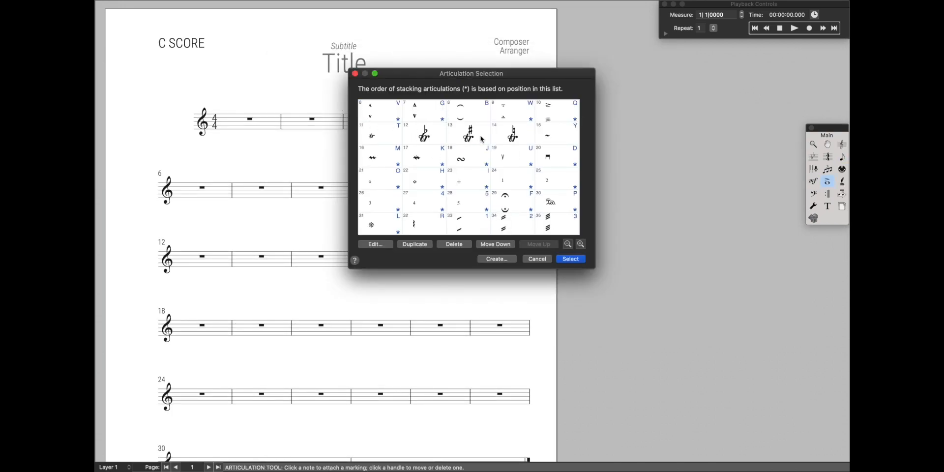
{"action": "scroll", "scroll_direction": "down", "scroll_amount": 3}
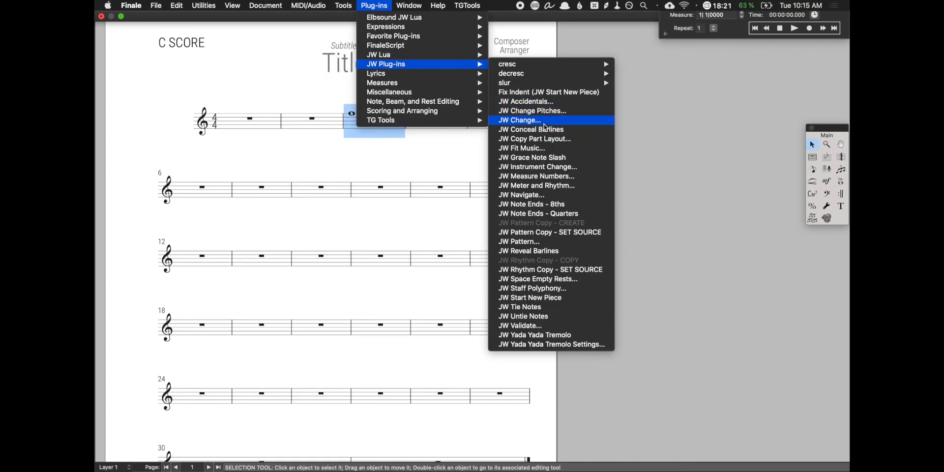
Open and close JW Change, then Utilities > Transpose, then cancel the Edit Filter dialog.
{"action": "left_click", "coordinate": [518, 120]}
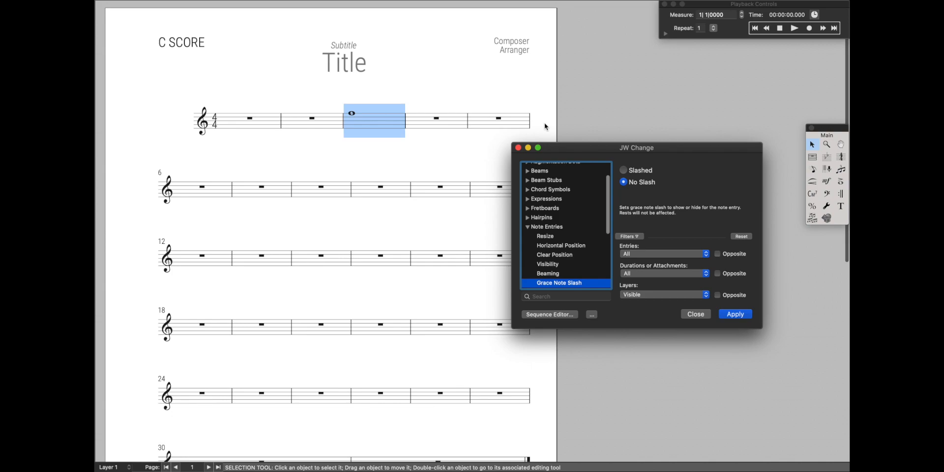
{"action": "left_click", "coordinate": [695, 313]}
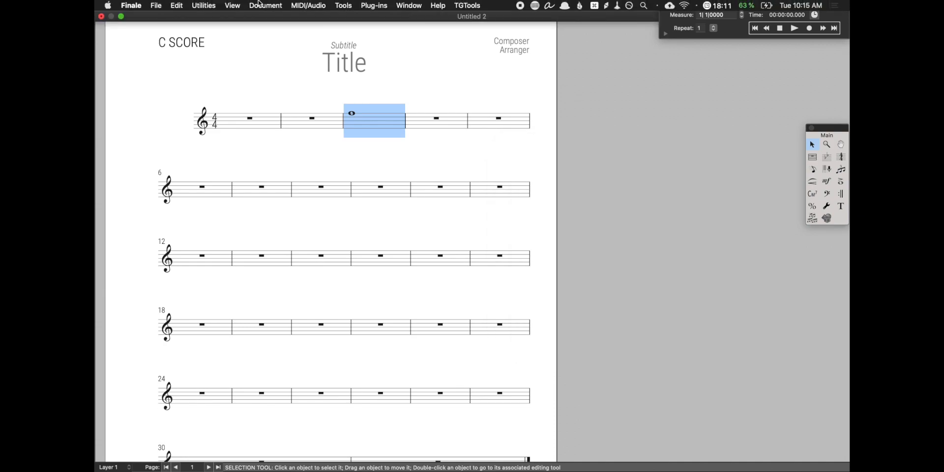
{"action": "left_click", "coordinate": [203, 5]}
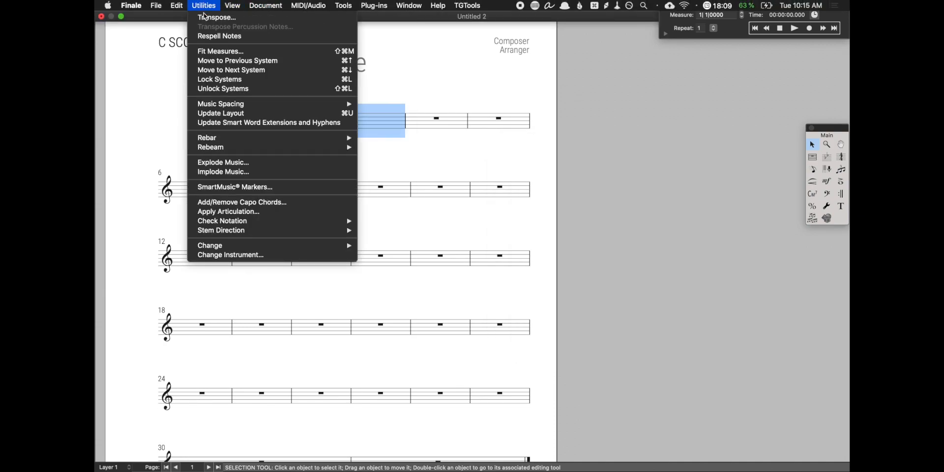
{"action": "left_click", "coordinate": [216, 17]}
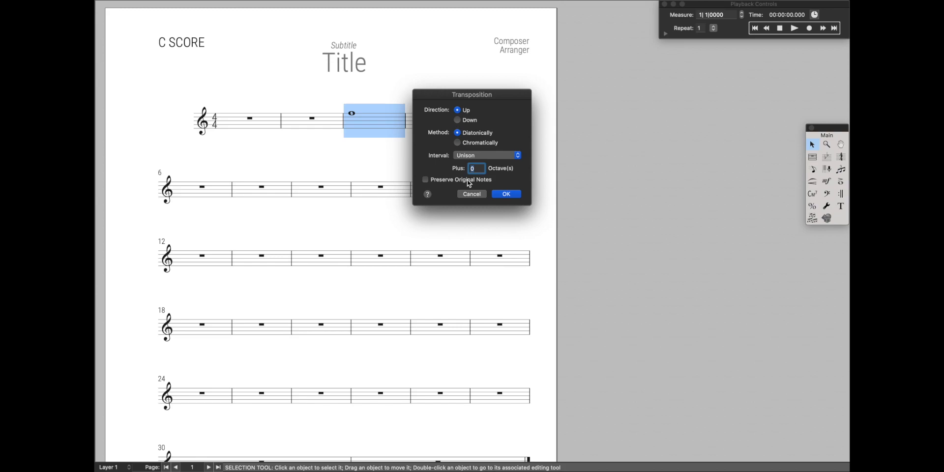
{"action": "left_click", "coordinate": [506, 193]}
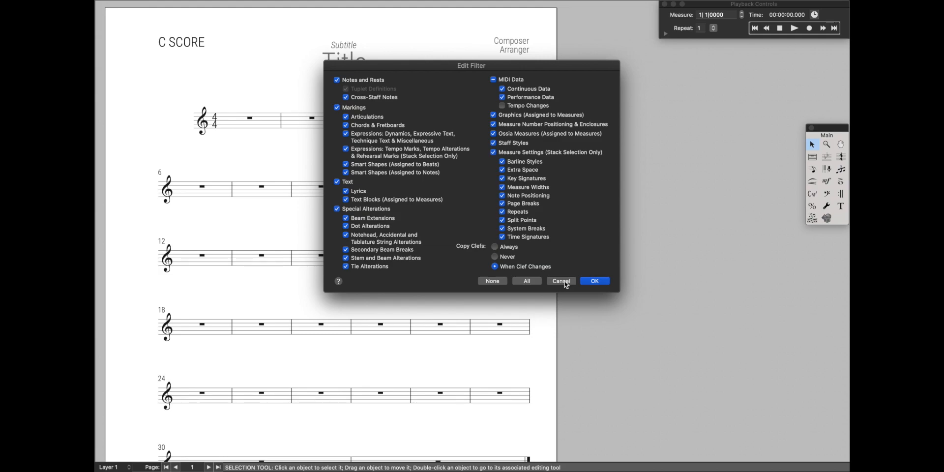
{"action": "left_click", "coordinate": [594, 281]}
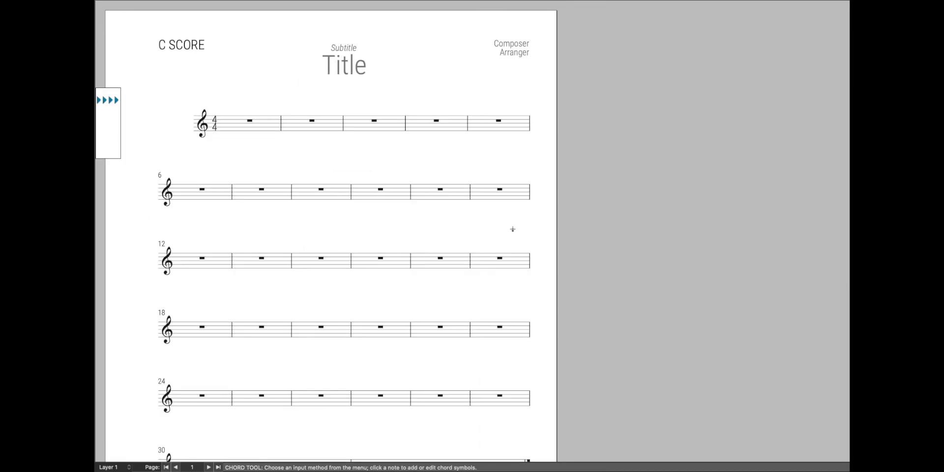
{"action": "mouse_move", "coordinate": [505, 156]}
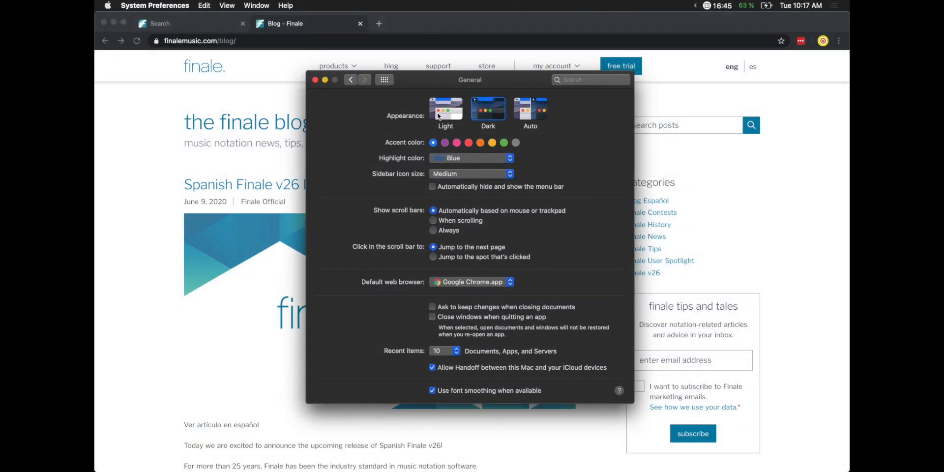
{"action": "mouse_move", "coordinate": [439, 115]}
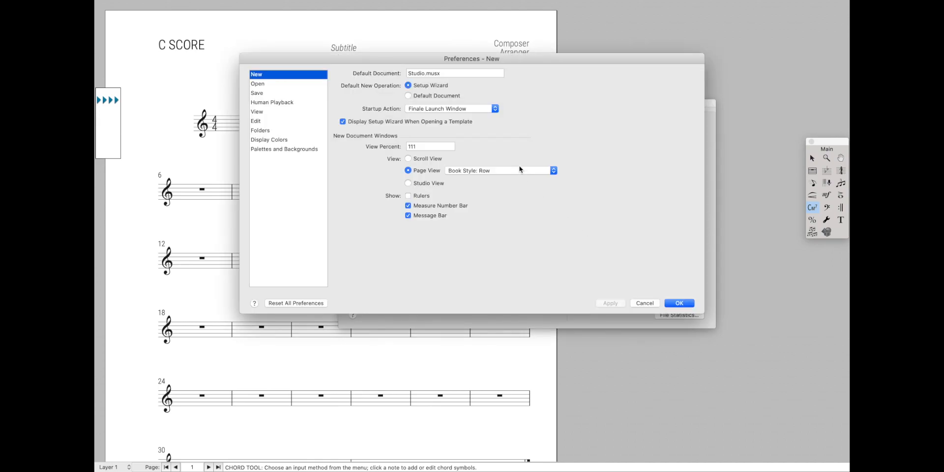
Browse Edit and View preferences, cancel, and select Keyboard Maestro's Hairpins - Decrescendo macro.
{"action": "left_click", "coordinate": [256, 121]}
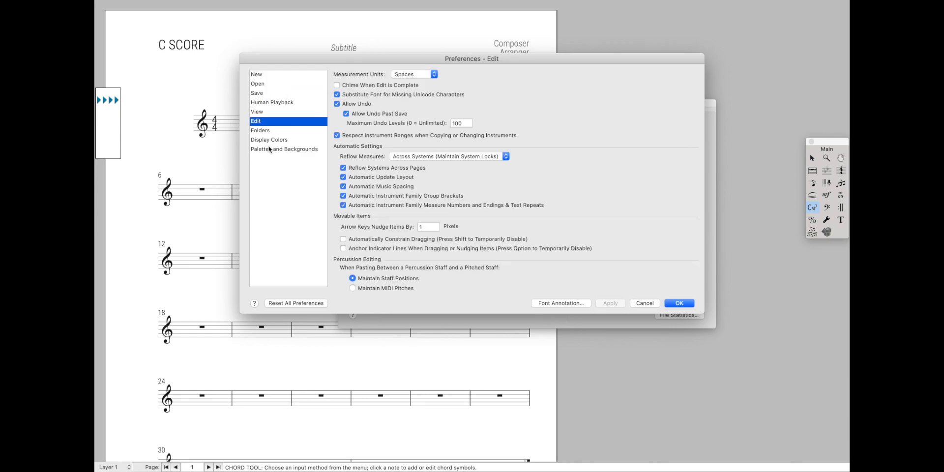
{"action": "left_click", "coordinate": [257, 111]}
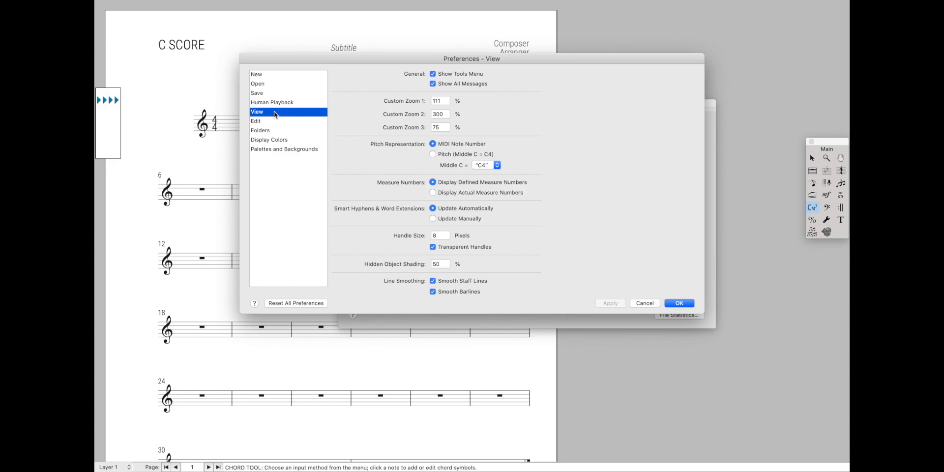
{"action": "left_click", "coordinate": [679, 303]}
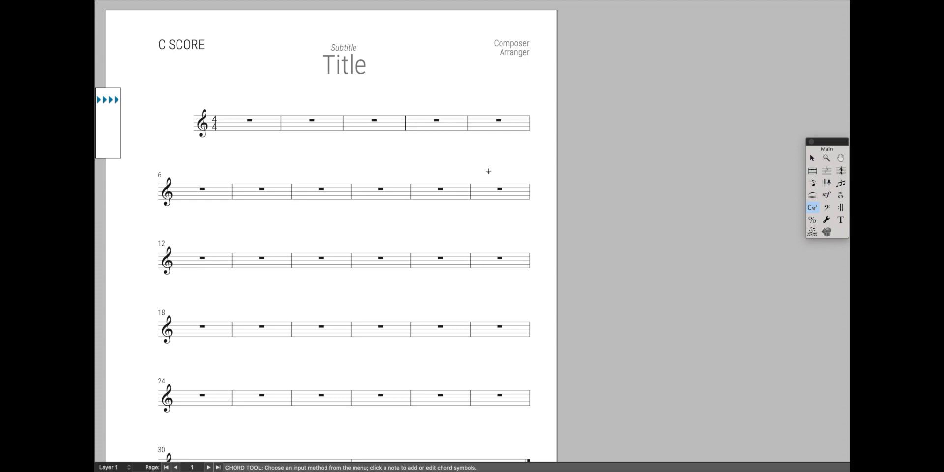
{"action": "mouse_move", "coordinate": [642, 90]}
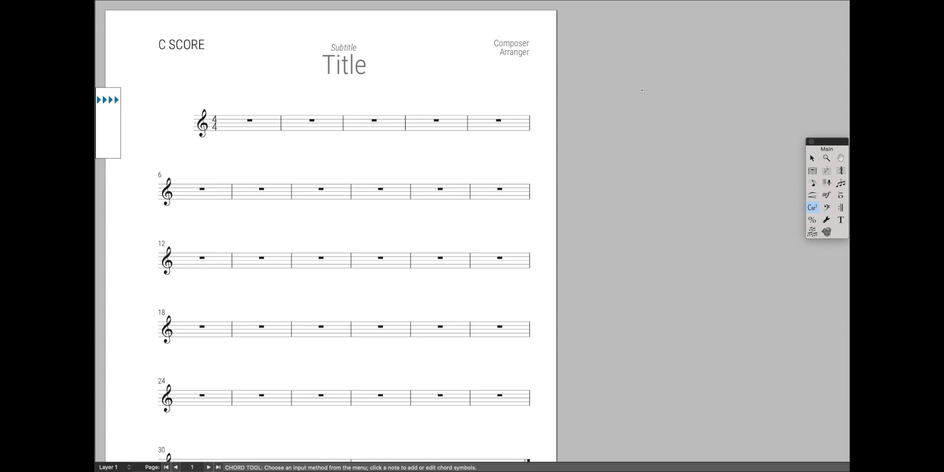
{"action": "mouse_move", "coordinate": [641, 212]}
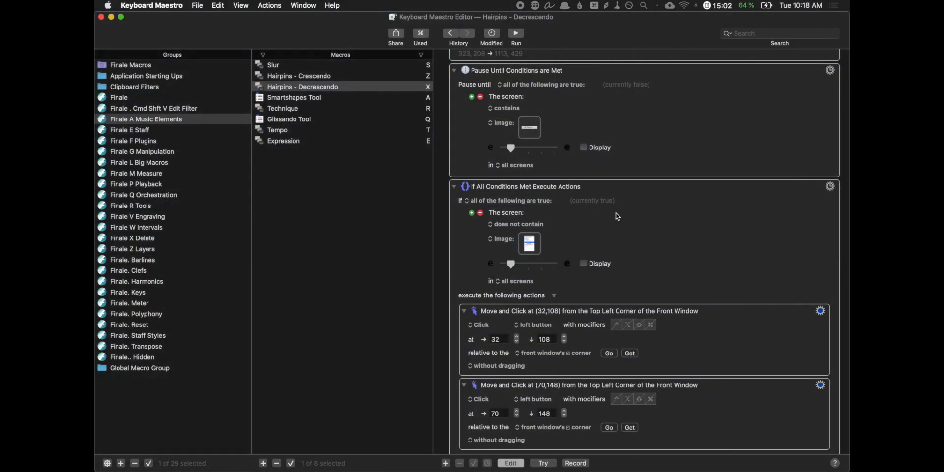
{"action": "left_click", "coordinate": [302, 86]}
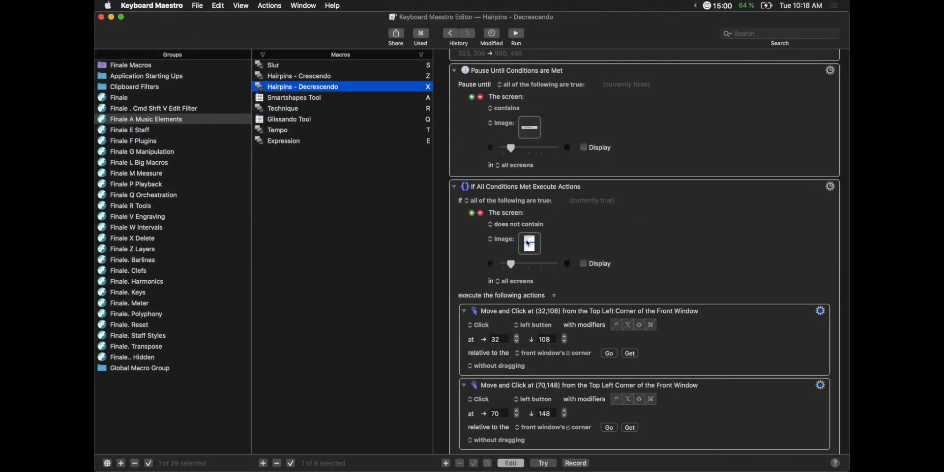